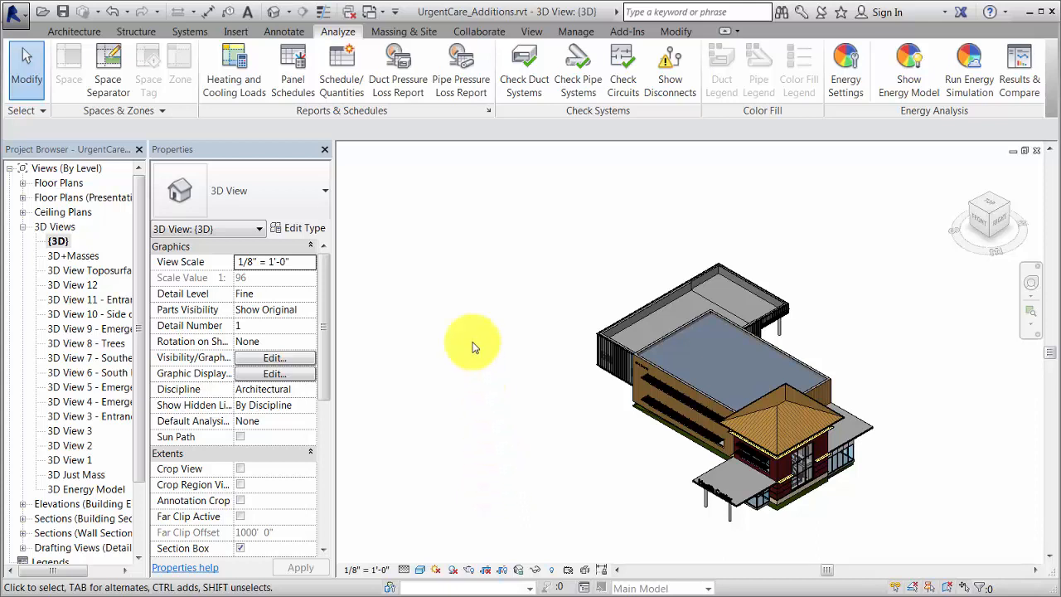
# - Assign a GROUND FLOOR mass floor to the mass beside the entrance pavilion
pyautogui.click(404, 31)
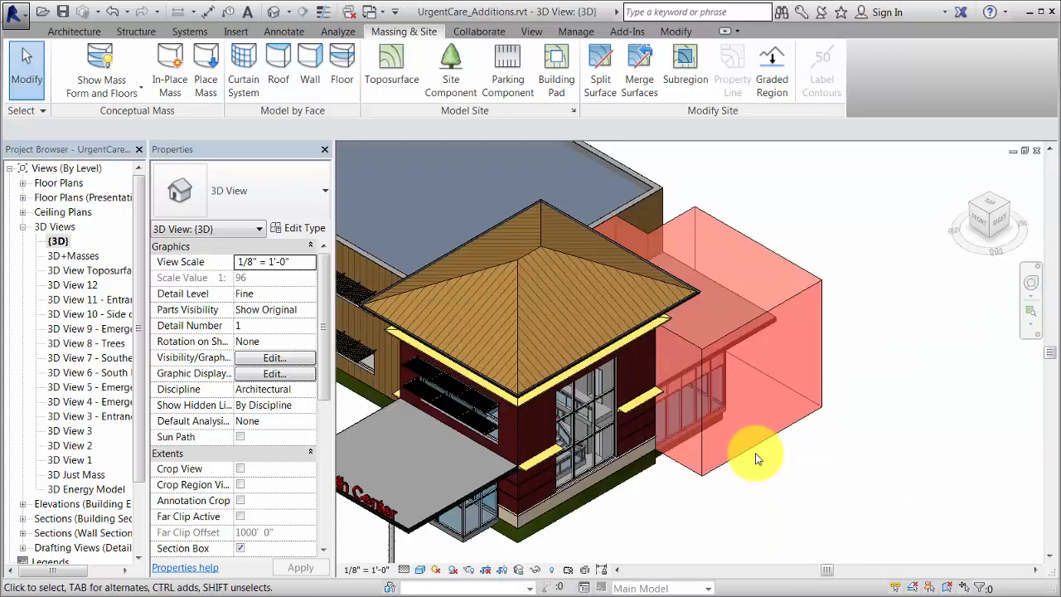
pyautogui.click(753, 446)
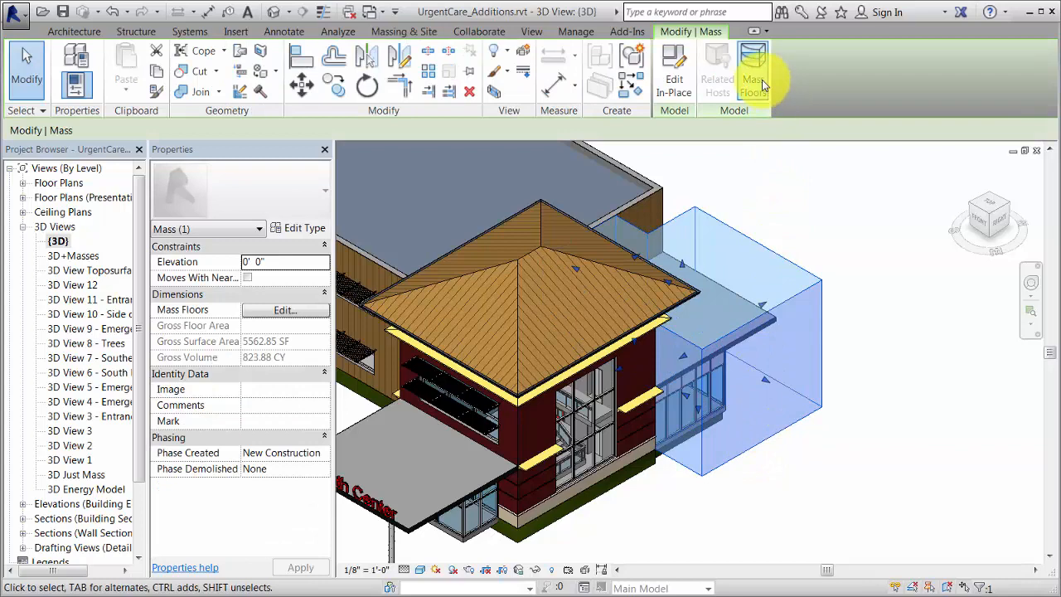
pyautogui.click(752, 71)
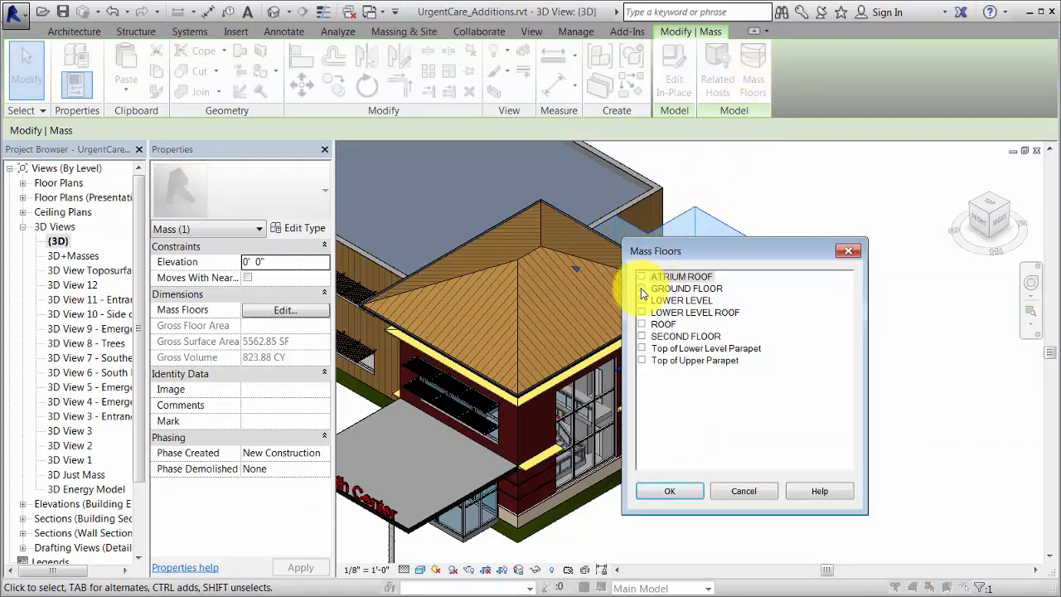
pyautogui.click(641, 287)
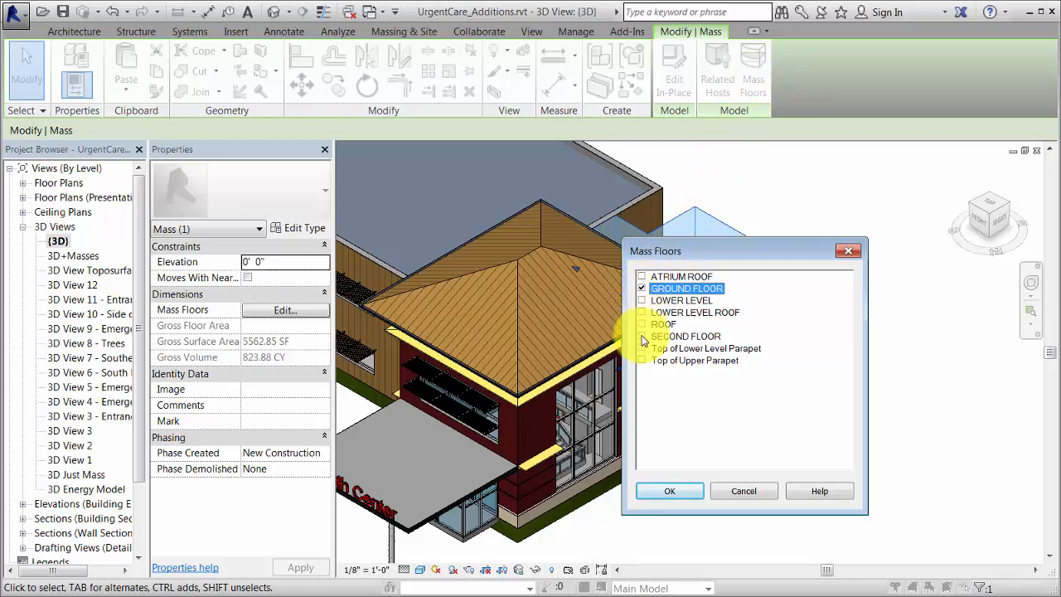
pyautogui.click(668, 489)
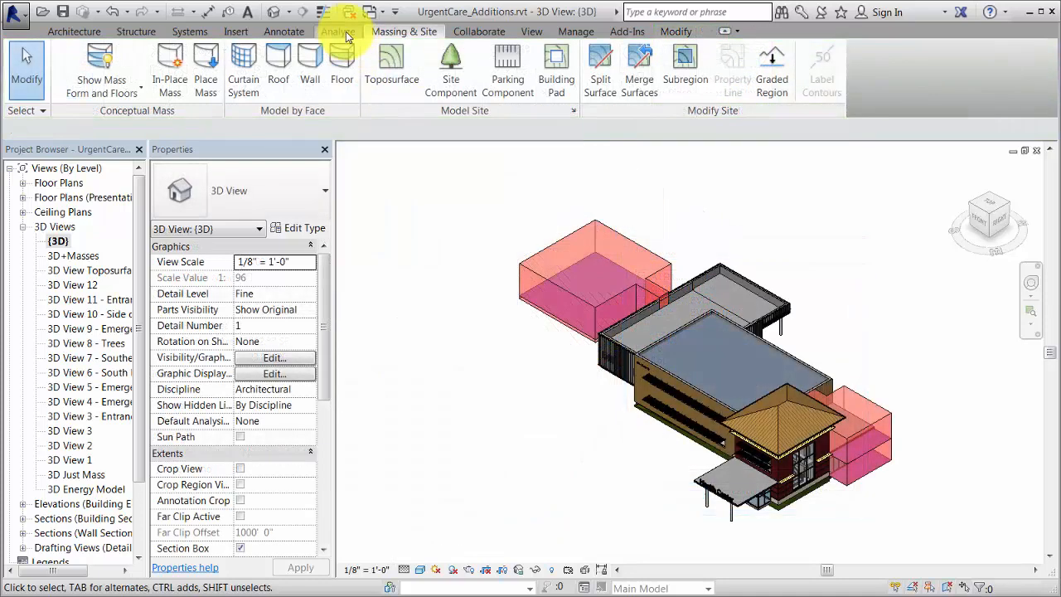
# - Check the energy settings and generate the 3D energy analytical model
pyautogui.click(337, 31)
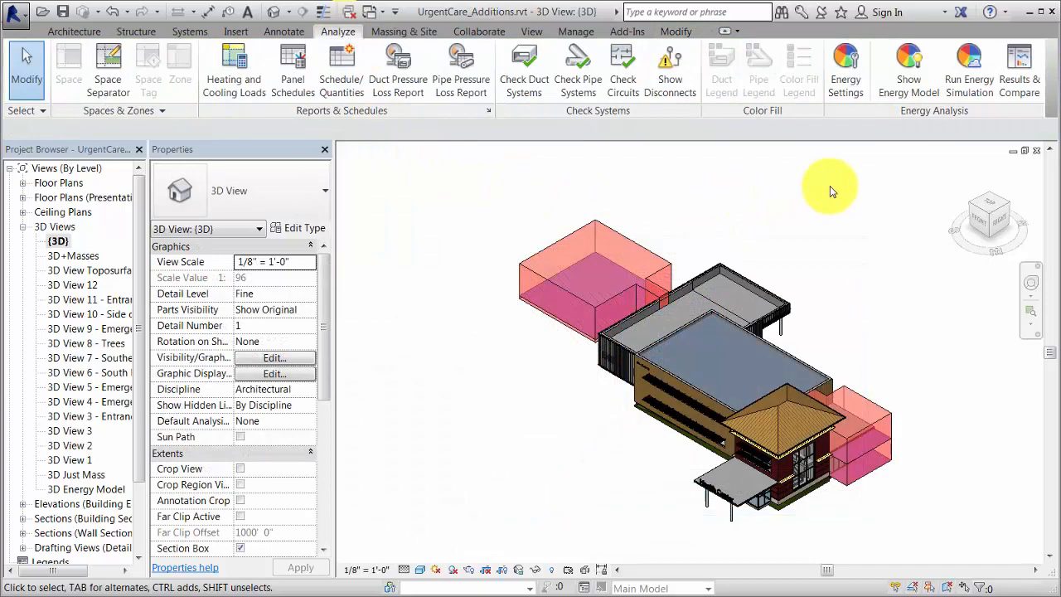
pyautogui.click(845, 71)
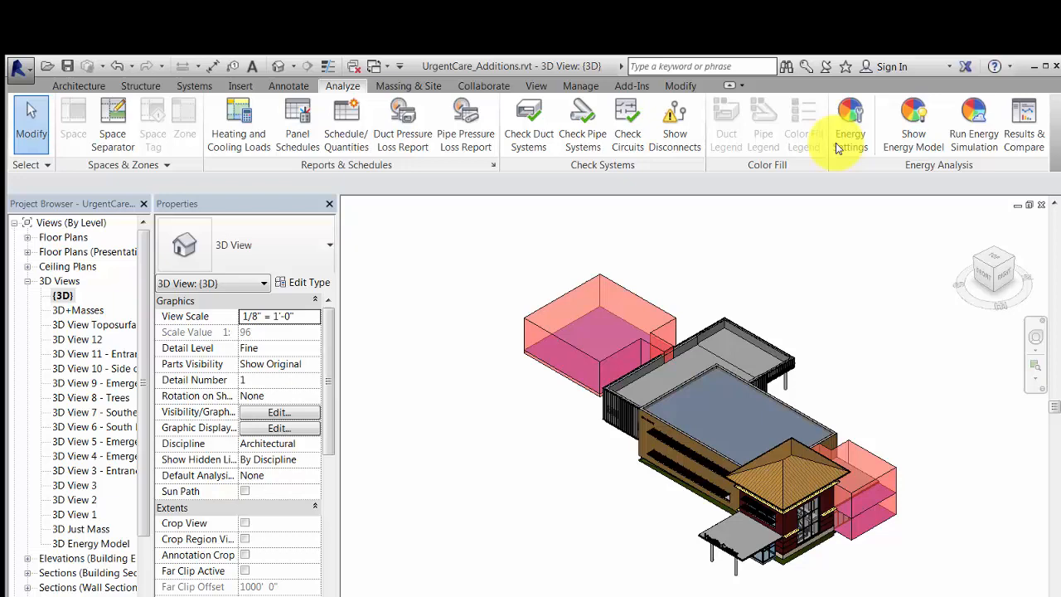
pyautogui.click(849, 120)
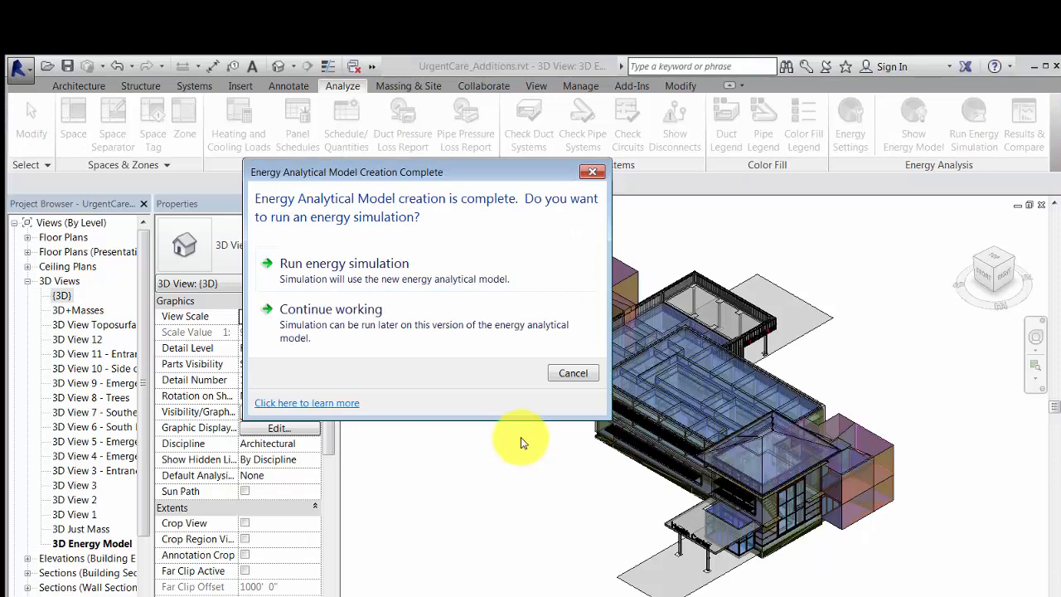
# - Continue working, review the Analytical Surfaces and Spaces schedules, then show only the 3D Energy Model
pyautogui.click(331, 308)
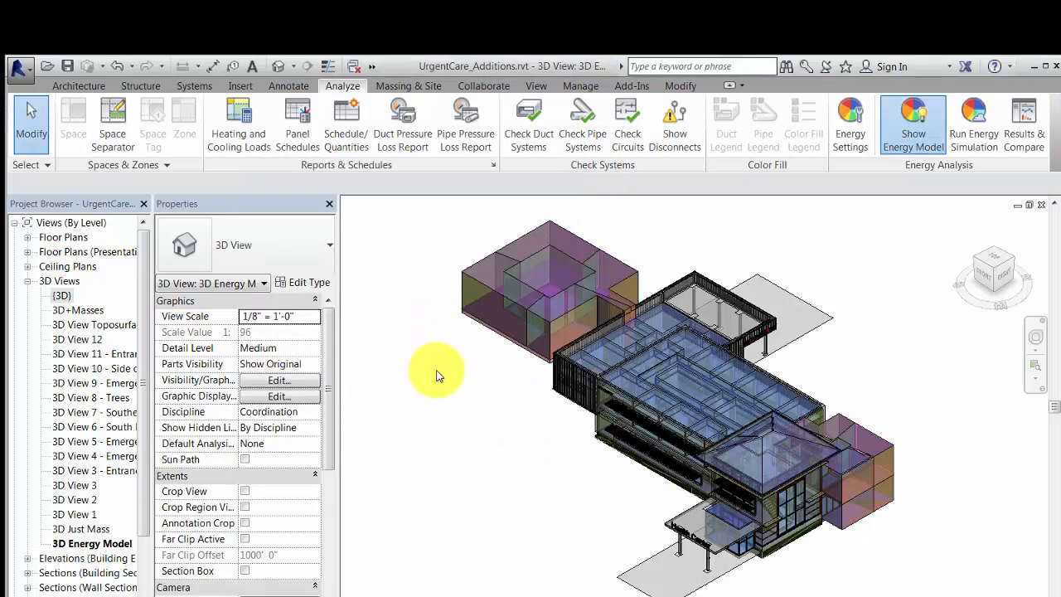
pyautogui.moveTo(449, 523)
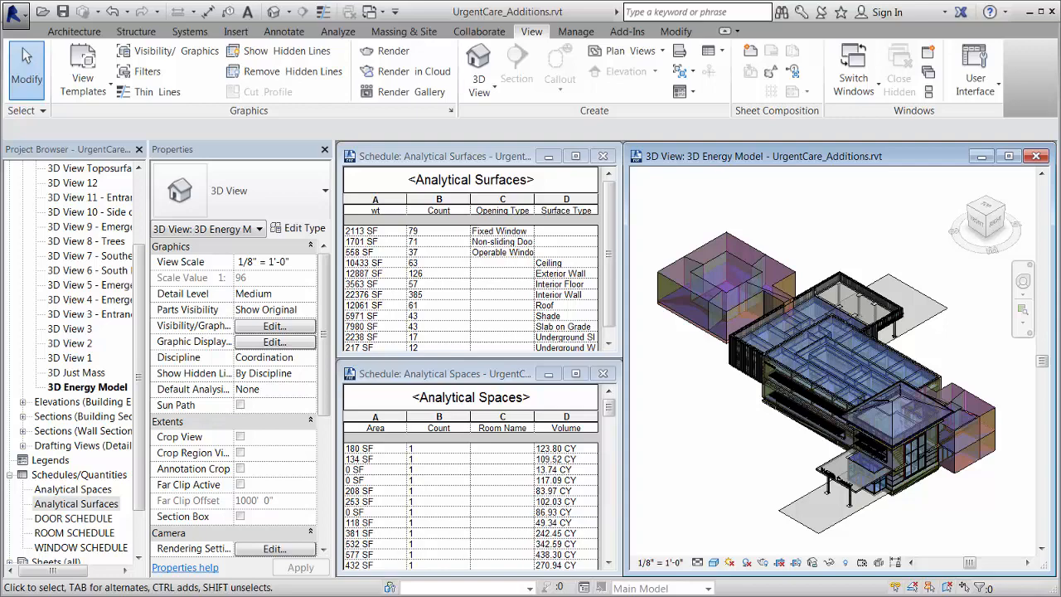
pyautogui.click(336, 32)
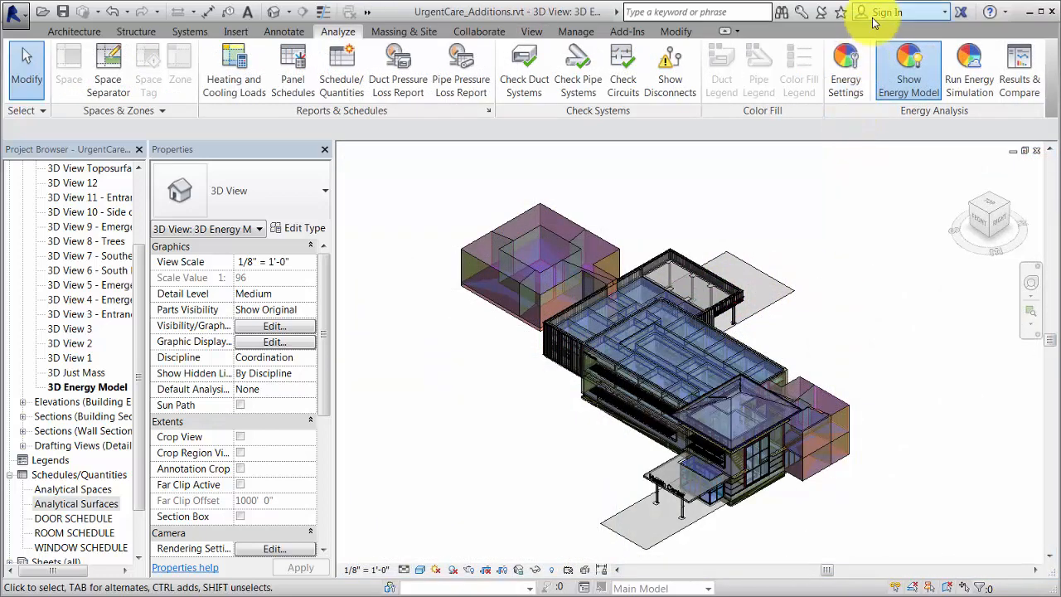
# - Sign in to Autodesk and update the energy analytical model before simulating
pyautogui.click(887, 12)
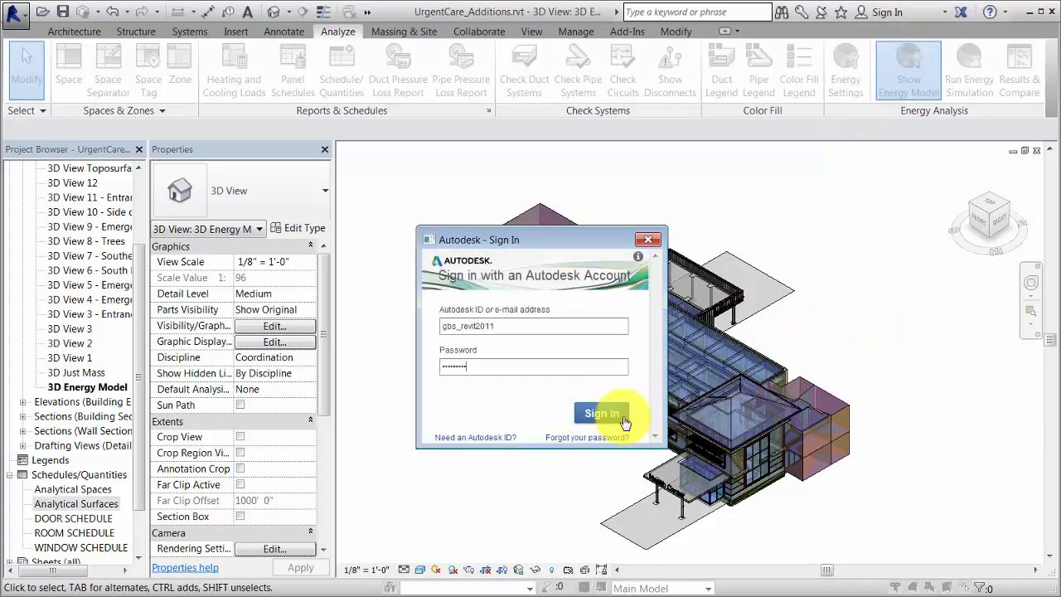
pyautogui.click(602, 413)
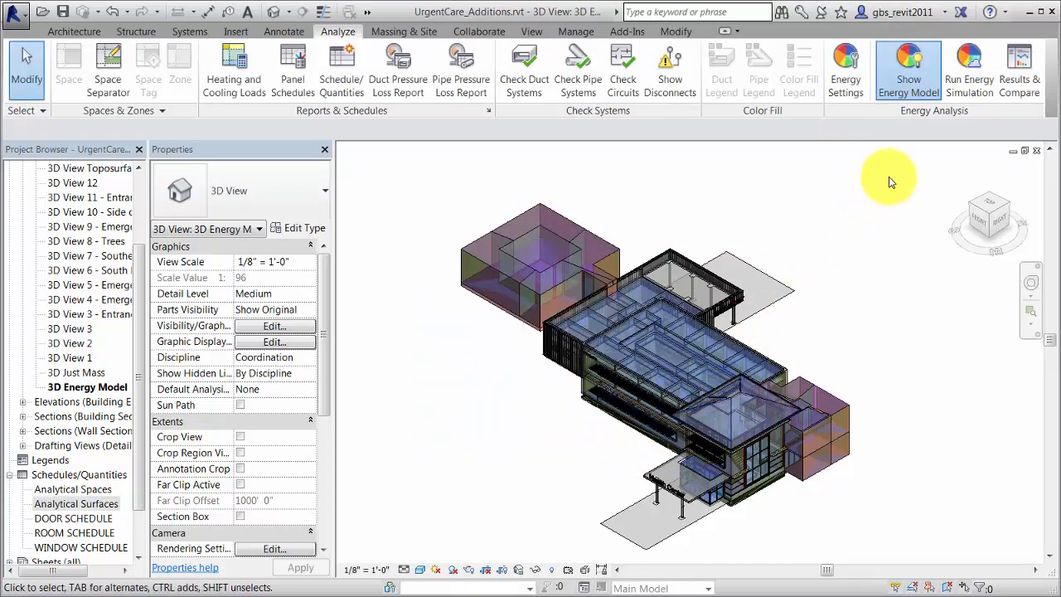
pyautogui.click(908, 66)
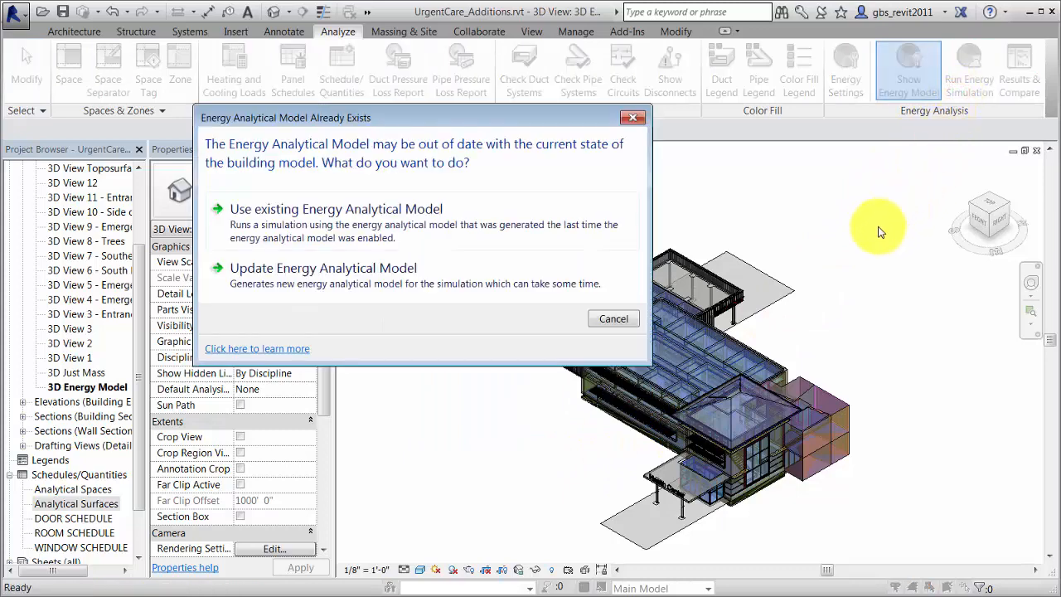
pyautogui.click(323, 267)
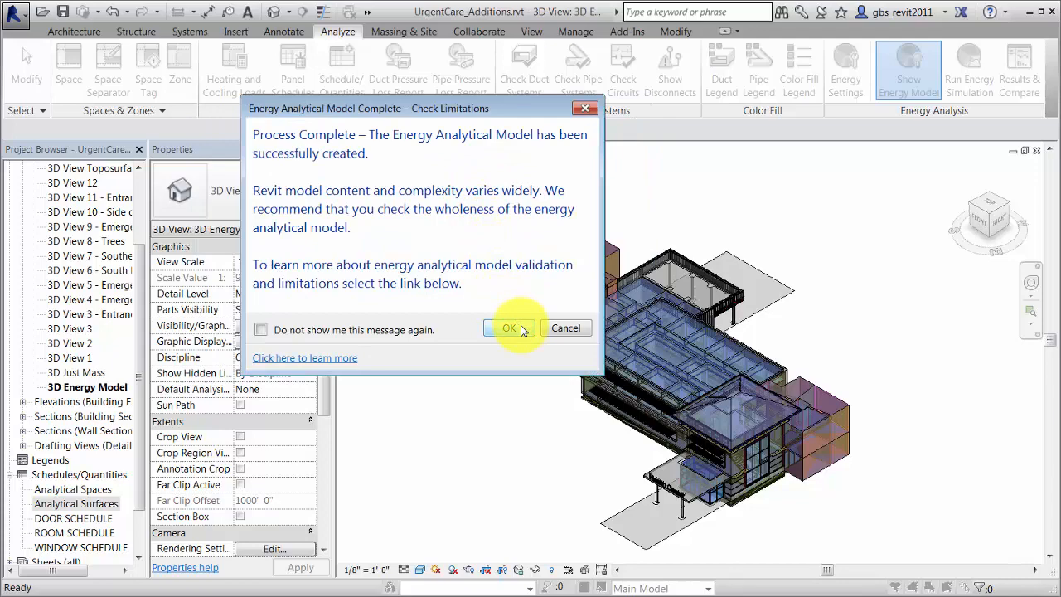
pyautogui.click(509, 328)
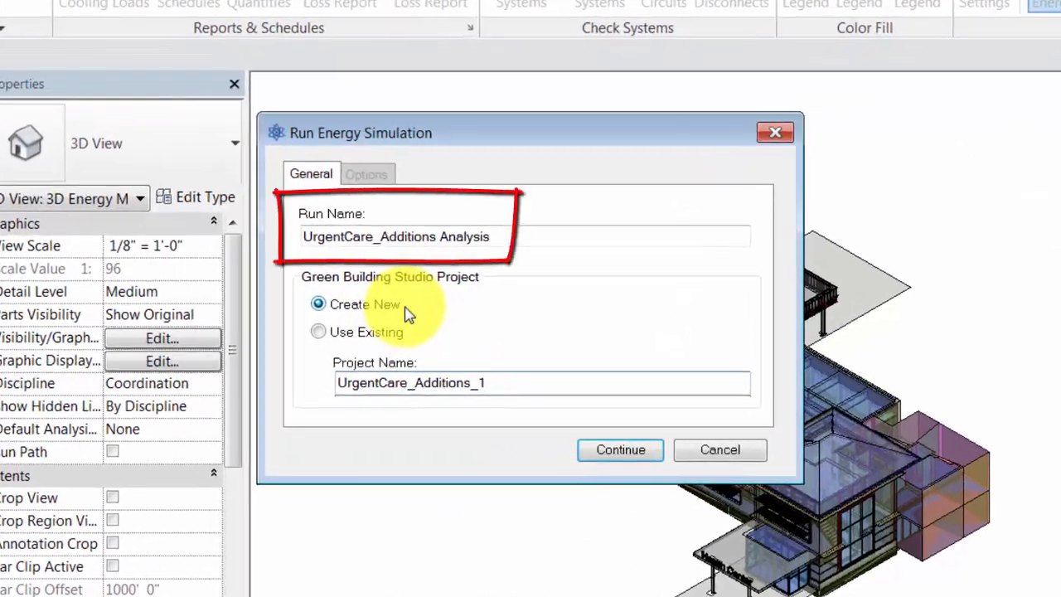
# - Run the simulation as new project UrgentCare_Additions_1 and wait for results
pyautogui.click(541, 382)
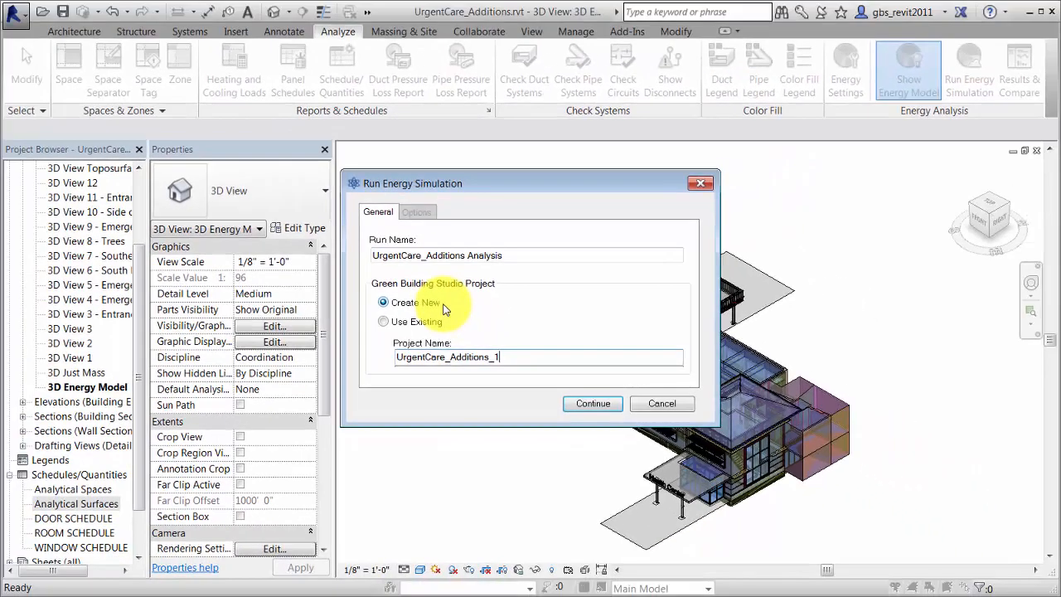
pyautogui.click(591, 404)
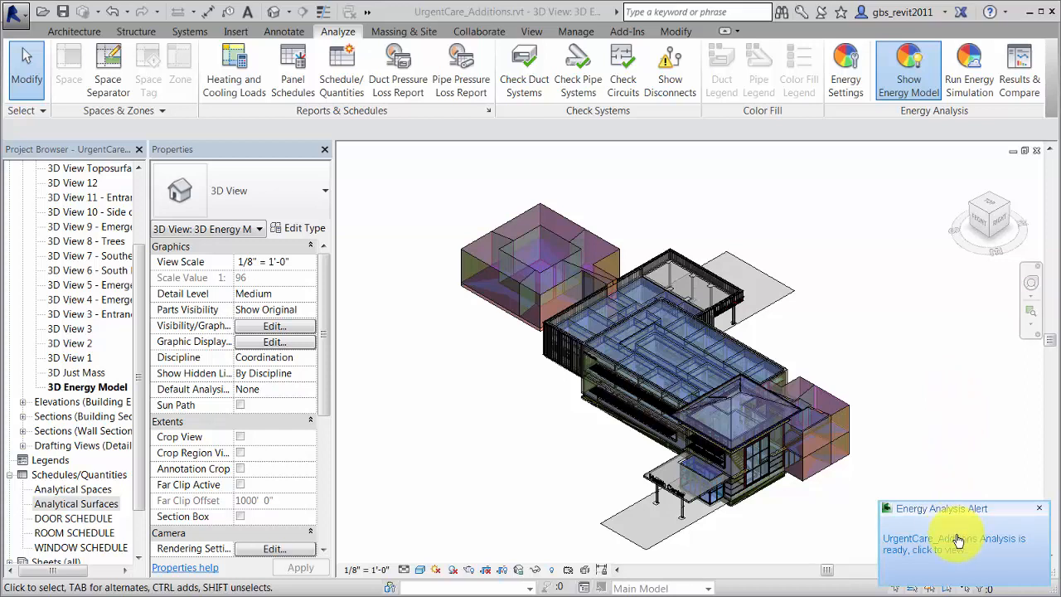
# - Review the results report, then compare UrgentCare_Additions_1 against UrgentCare_Additions-cool
pyautogui.click(959, 539)
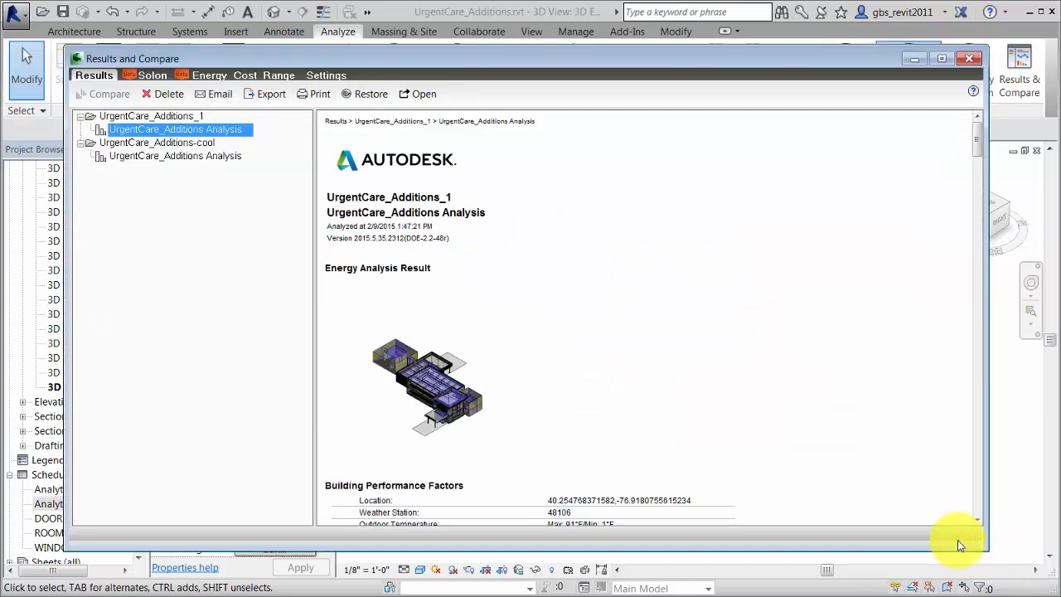
pyautogui.scroll(-3)
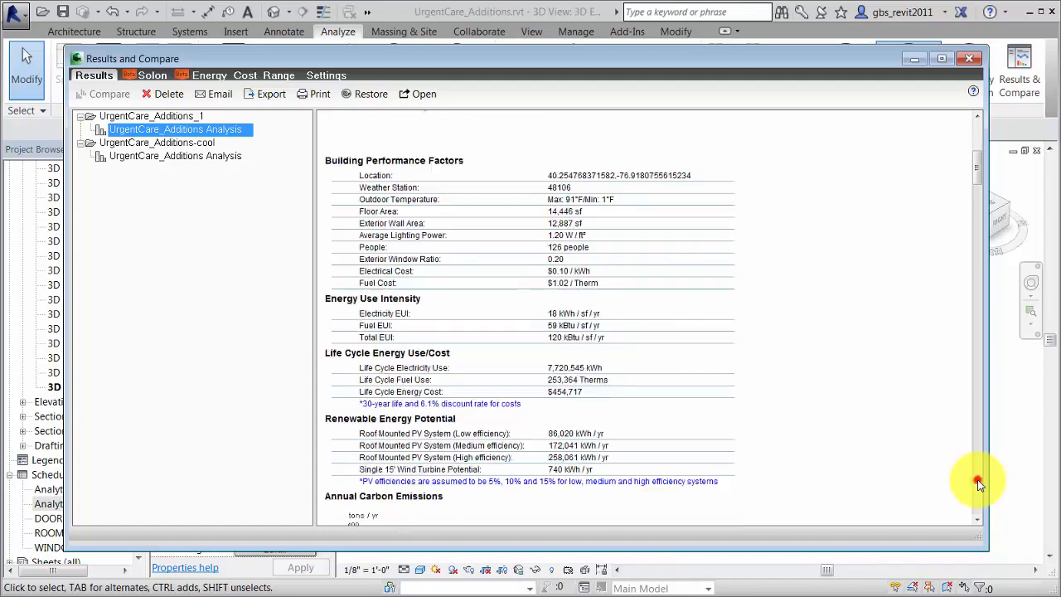
pyautogui.scroll(-3)
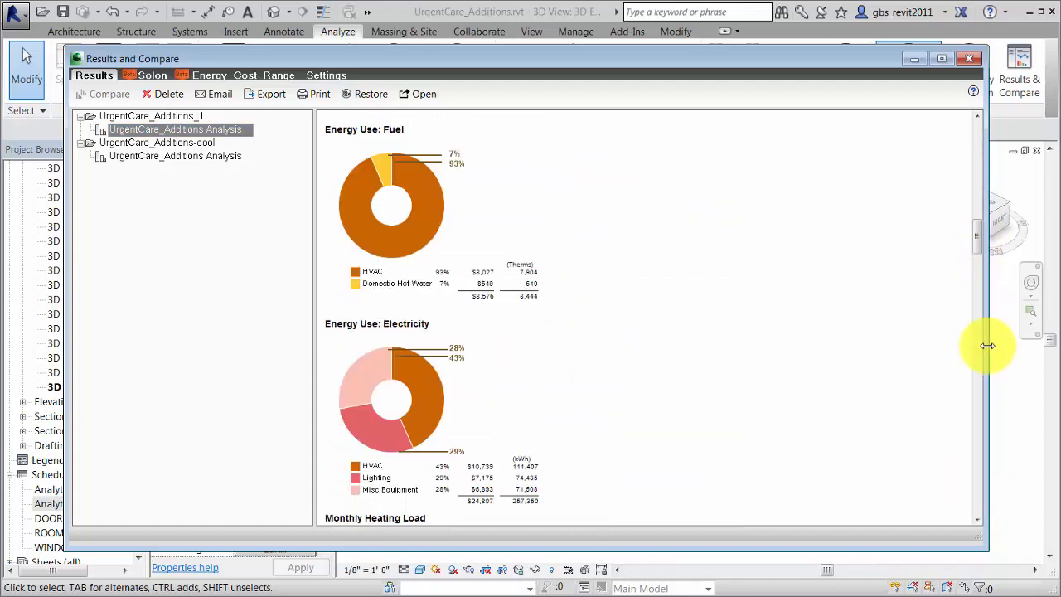
pyautogui.moveTo(978, 480)
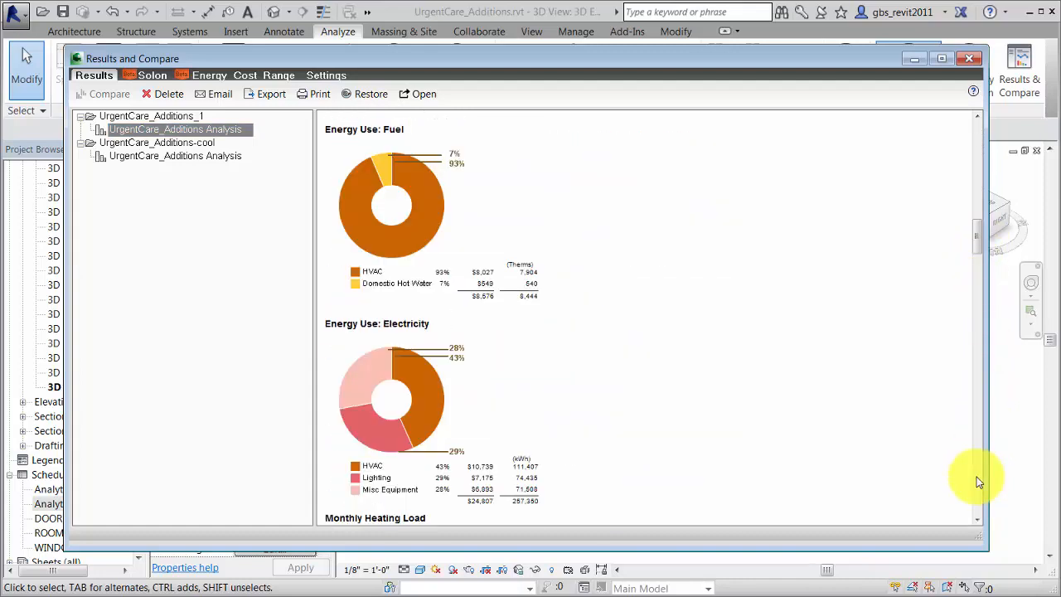
pyautogui.scroll(-3)
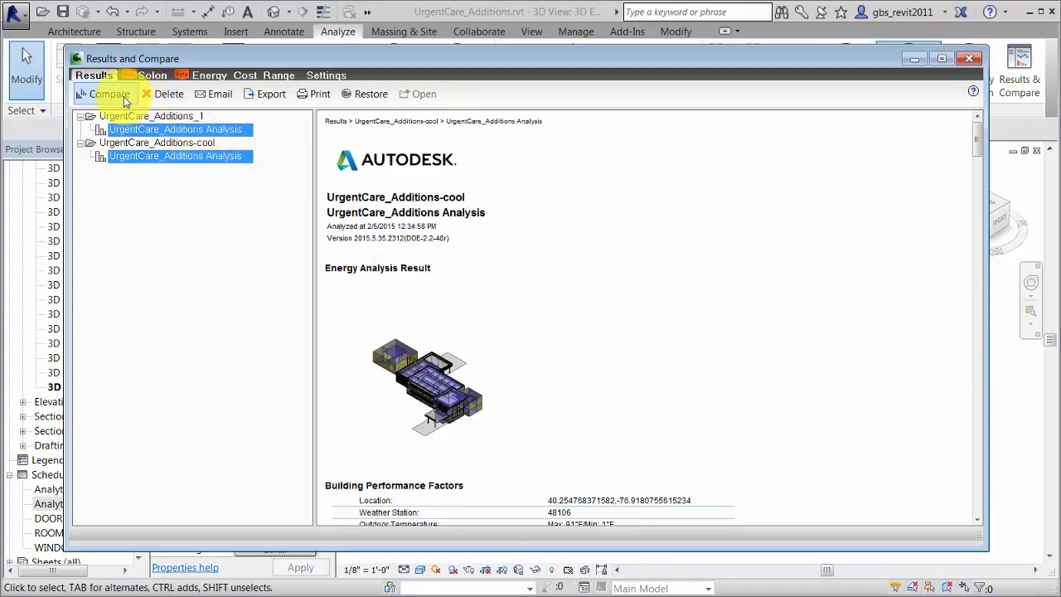
pyautogui.click(108, 93)
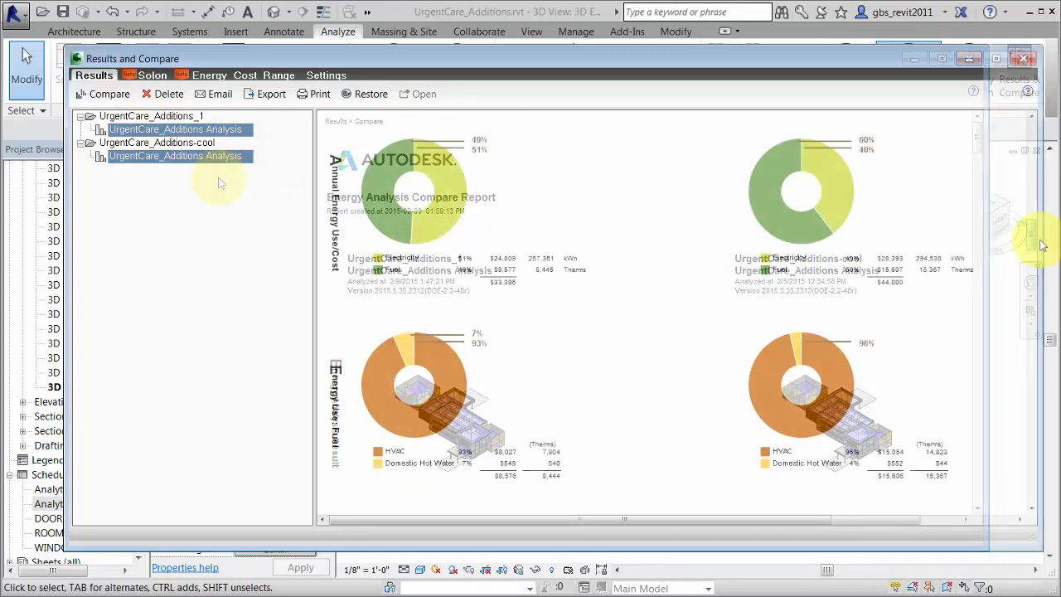